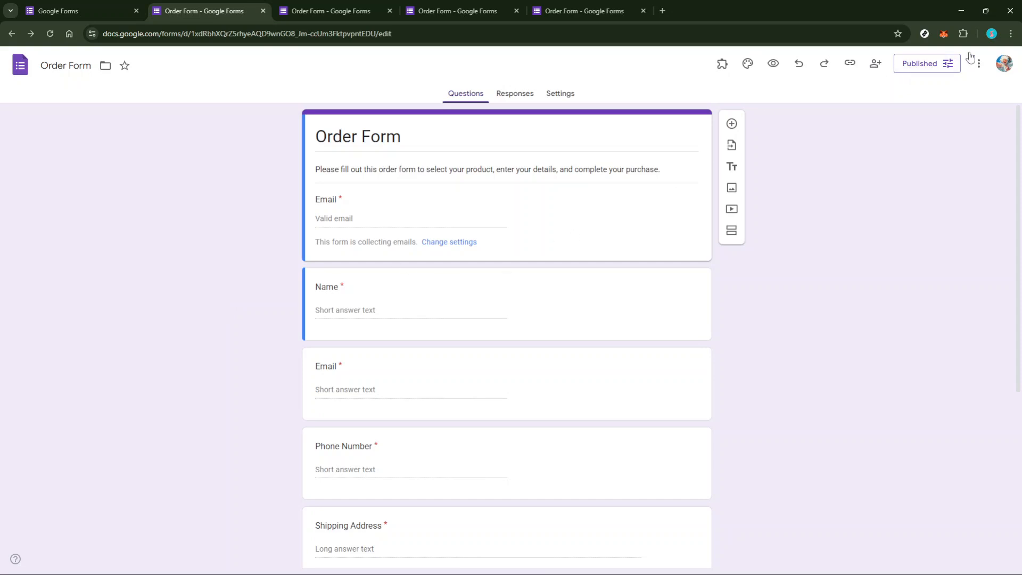
mouse_move(978, 64)
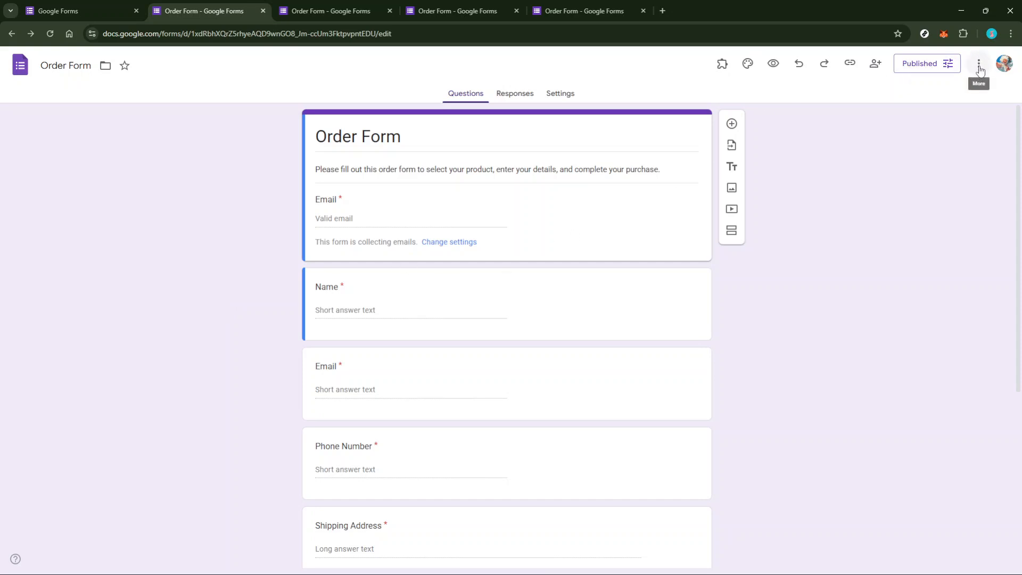
- Open the Order Form's More options menu in the form editor
left_click(978, 63)
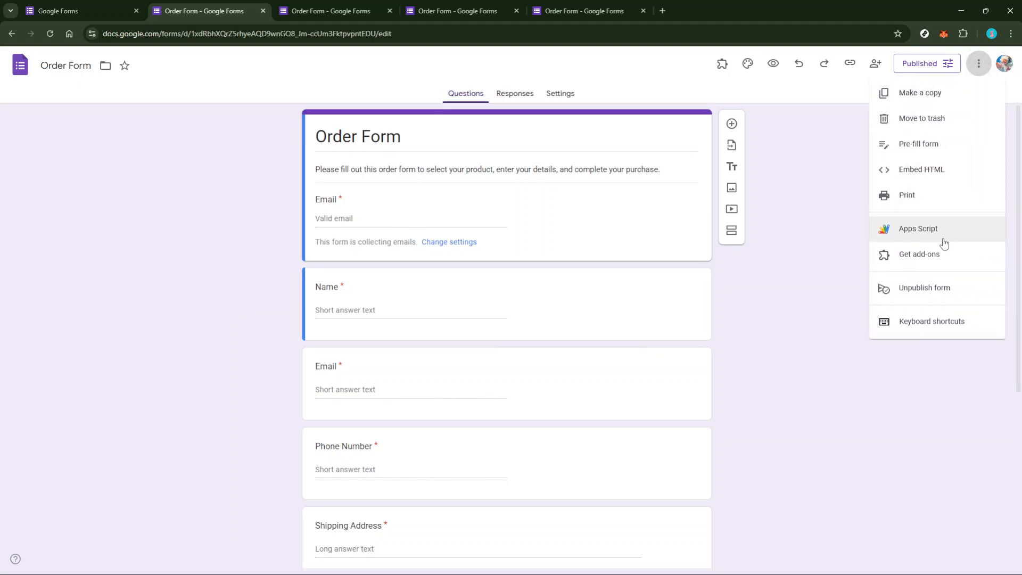
mouse_move(918, 269)
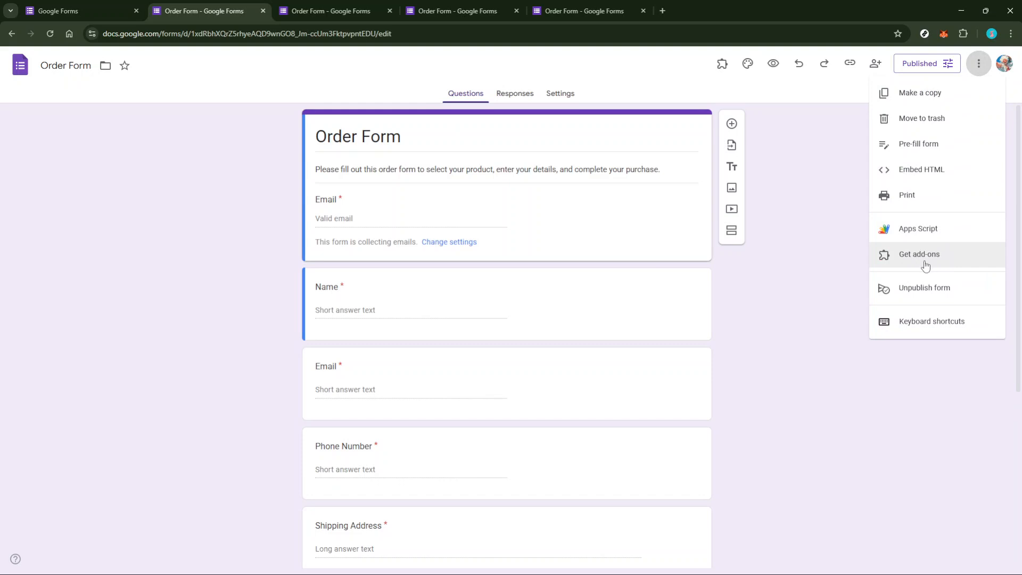
- Search Google Workspace Marketplace for 'Form Timer' and locate the Form Quiz Timer add-on
left_click(918, 254)
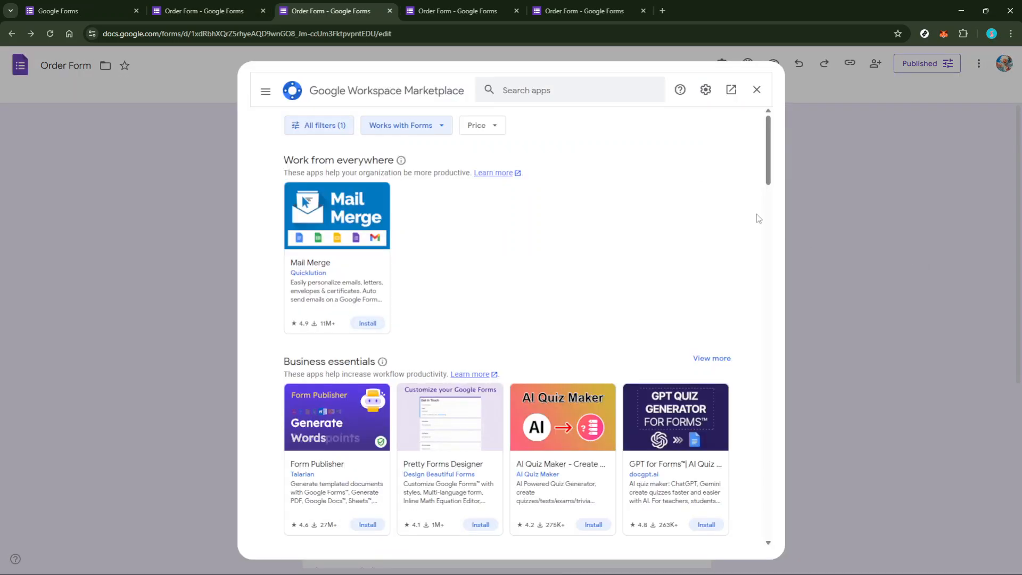
left_click(569, 90)
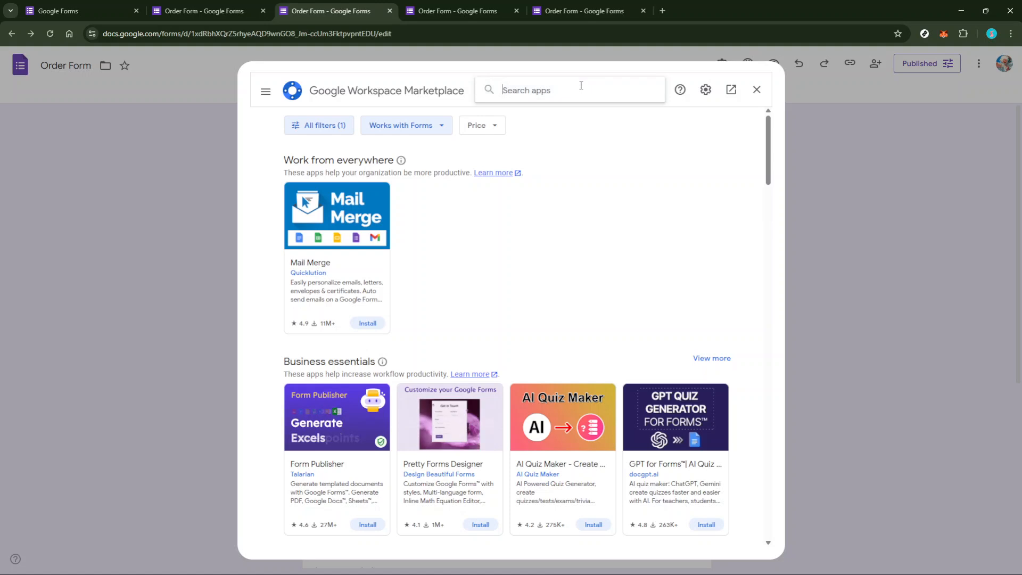
type("Form Timer")
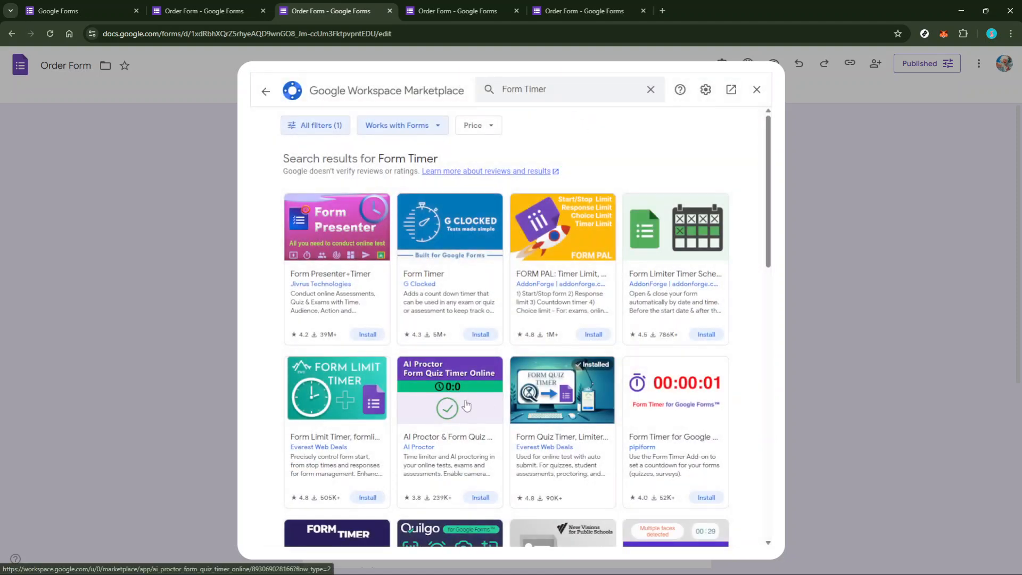
left_click(450, 389)
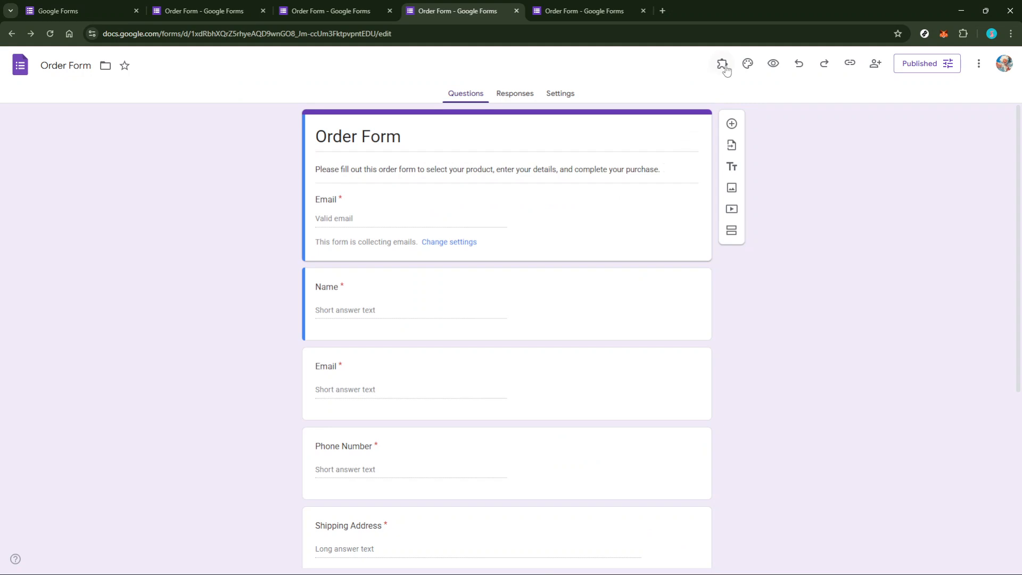
mouse_move(722, 63)
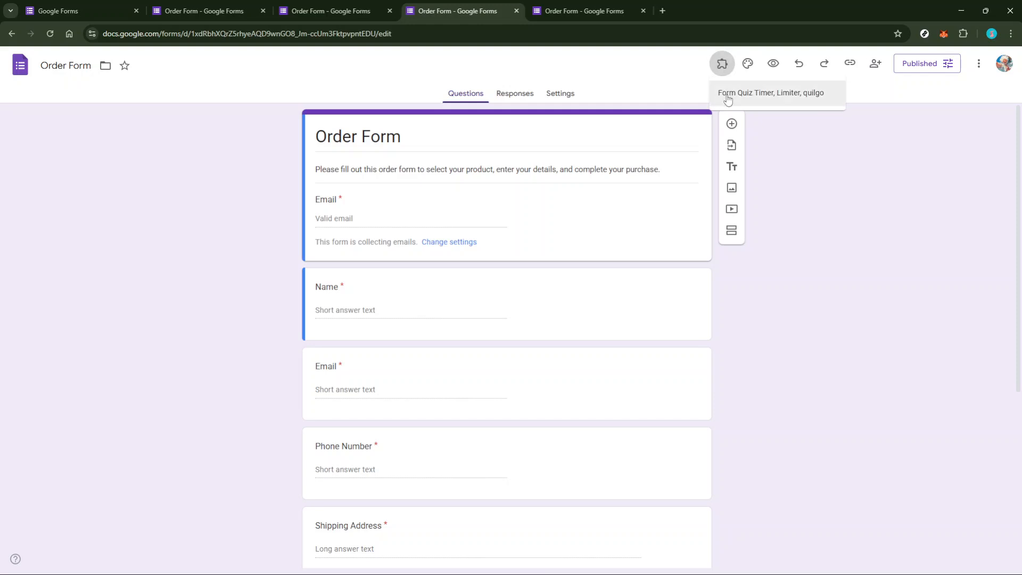
mouse_move(758, 102)
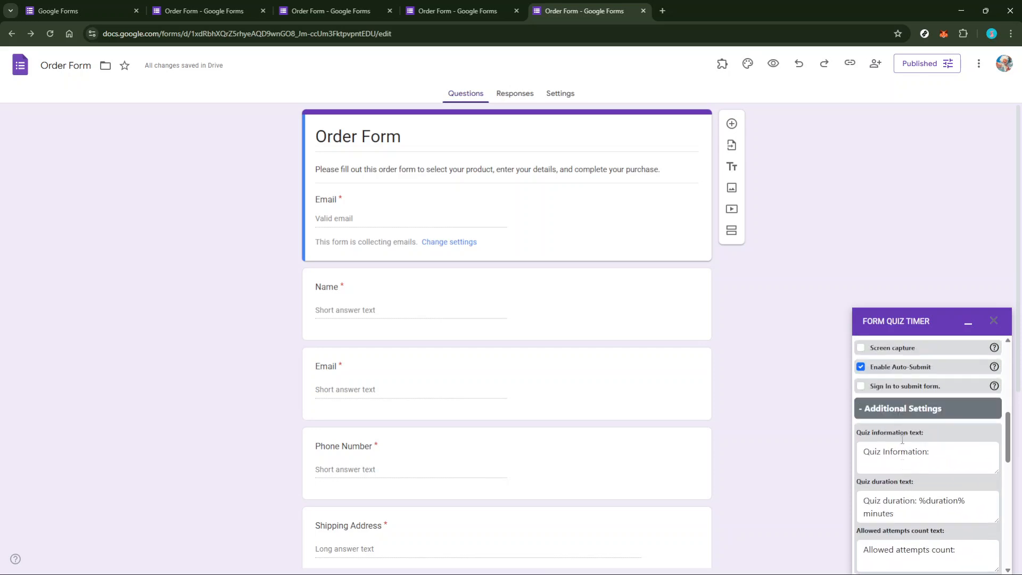
- Set the Form Quiz Timer start date to 28 August 2025 at 19:07
scroll("down", 3)
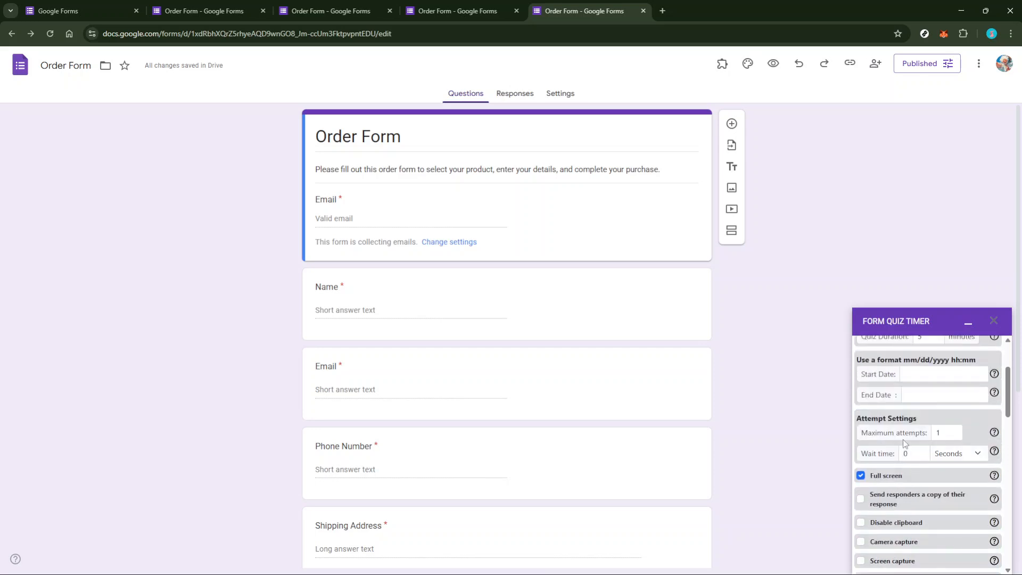
mouse_move(904, 367)
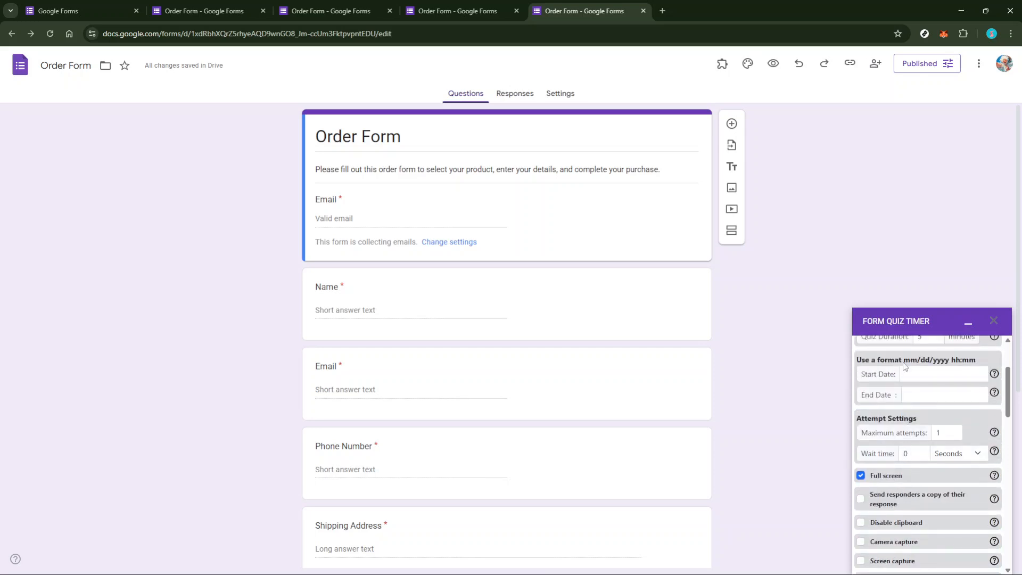
left_click(944, 374)
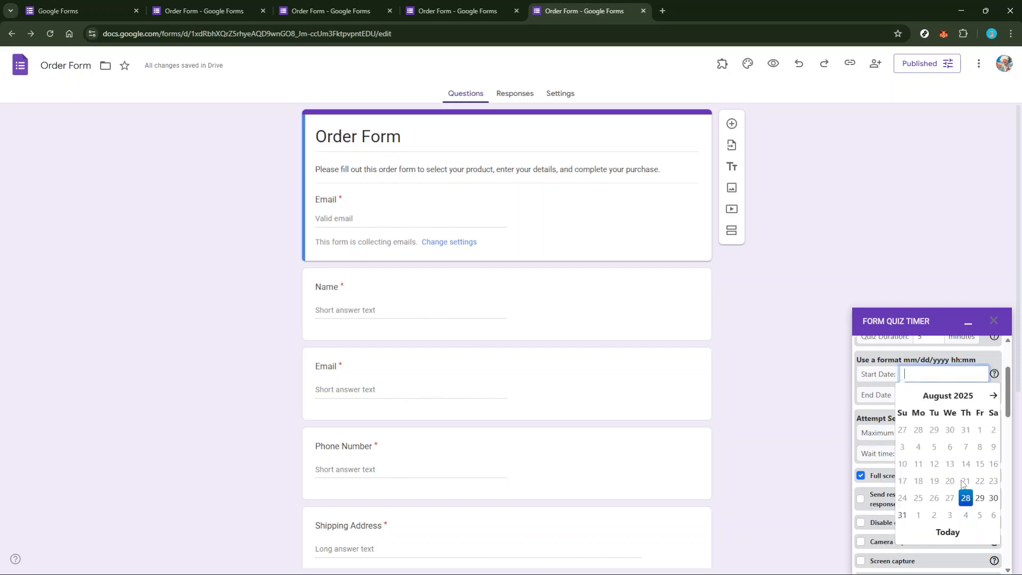
left_click(965, 497)
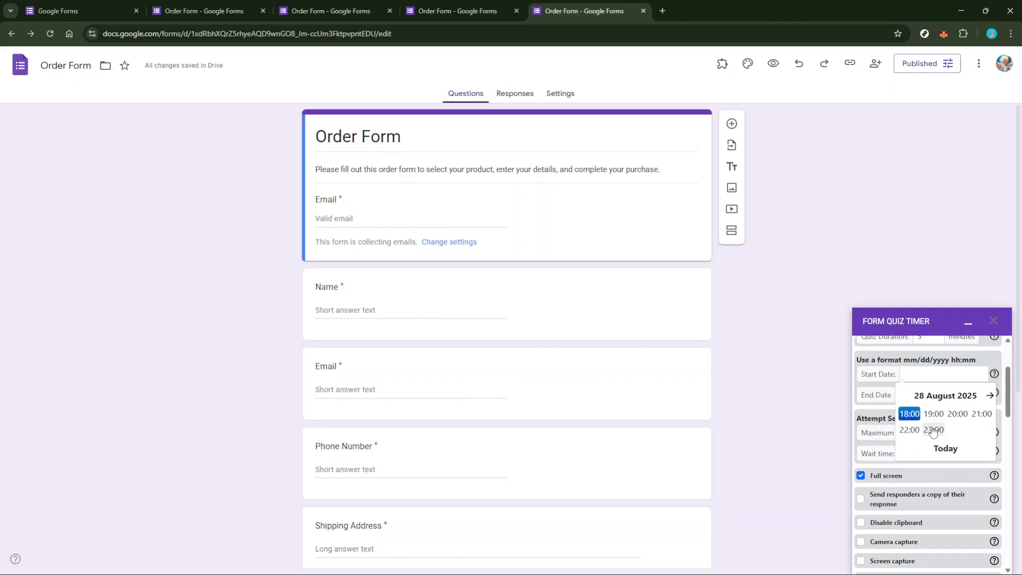
mouse_move(939, 438)
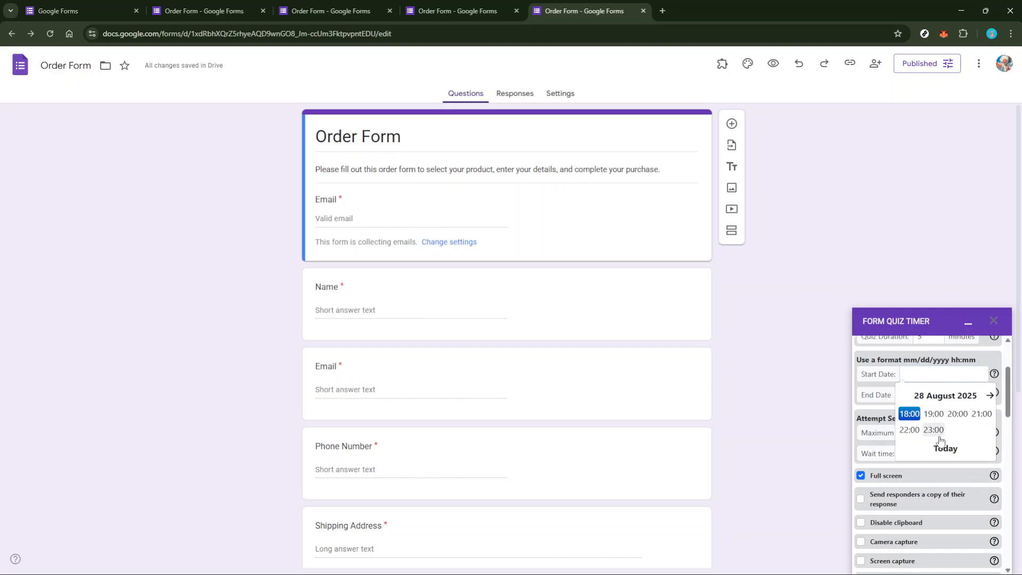
left_click(933, 413)
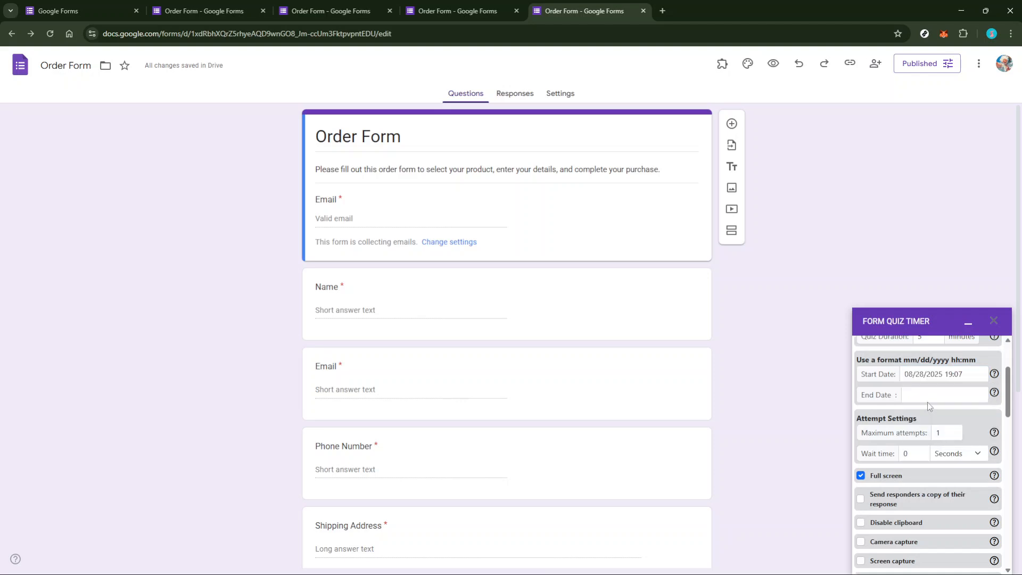
- Set the Form Quiz Timer end date to 29 August 2025 with a chosen time
left_click(945, 394)
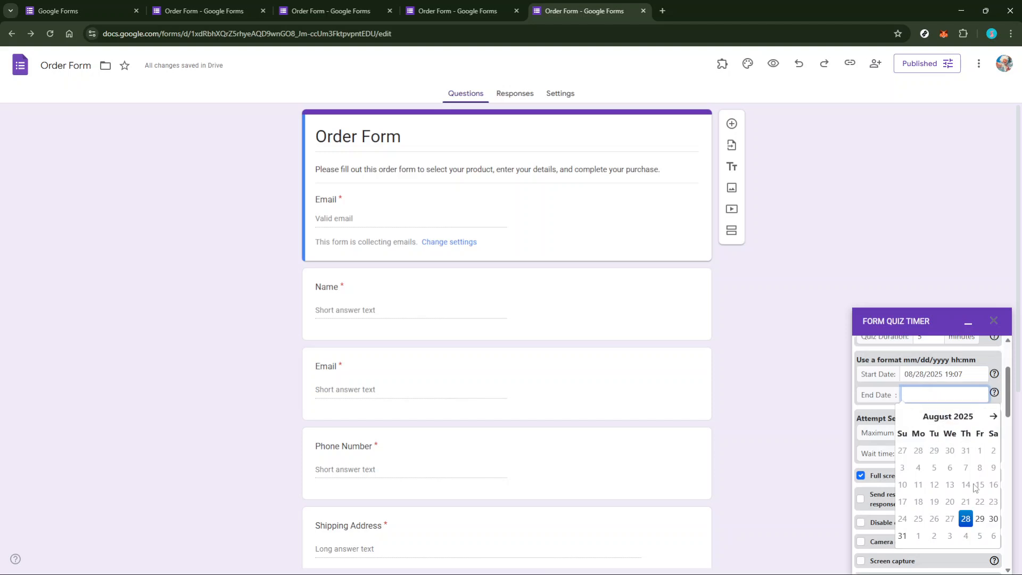
left_click(978, 518)
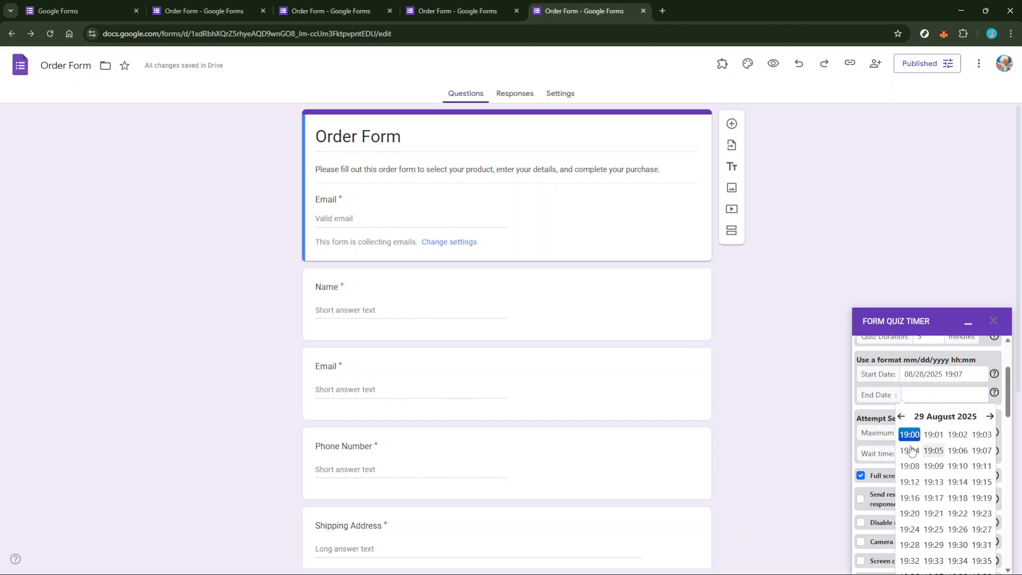
left_click(908, 434)
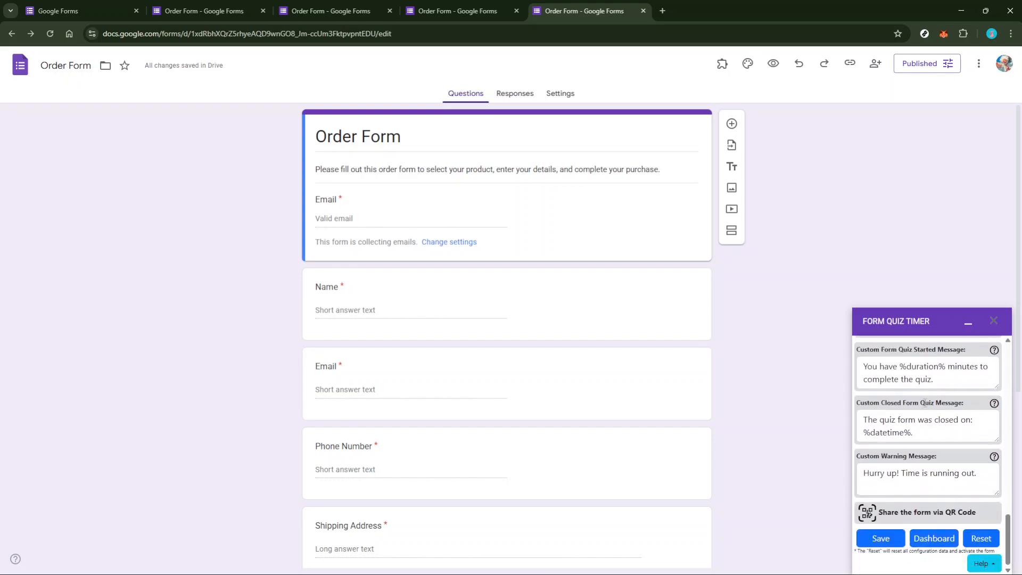
mouse_move(880, 537)
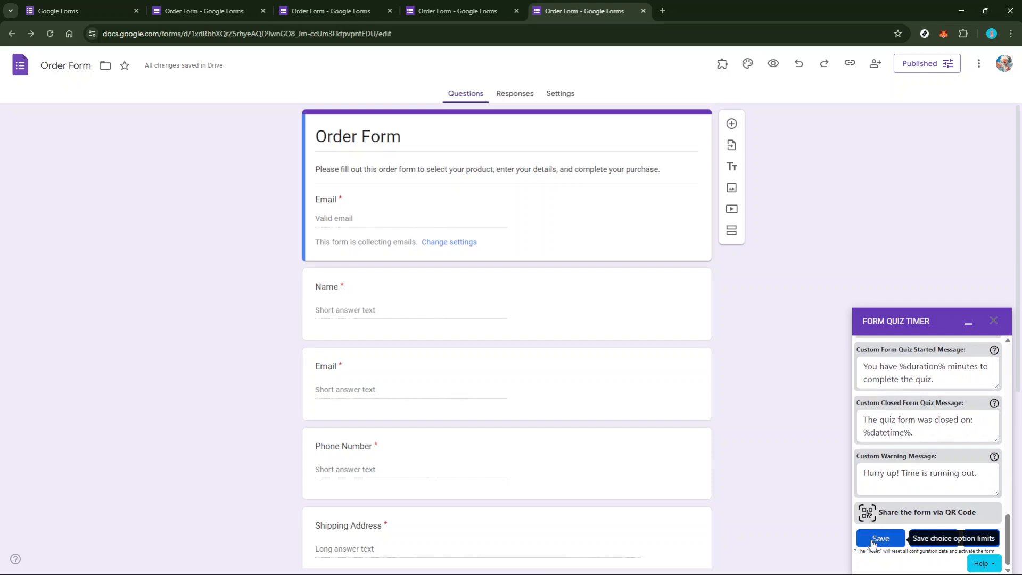